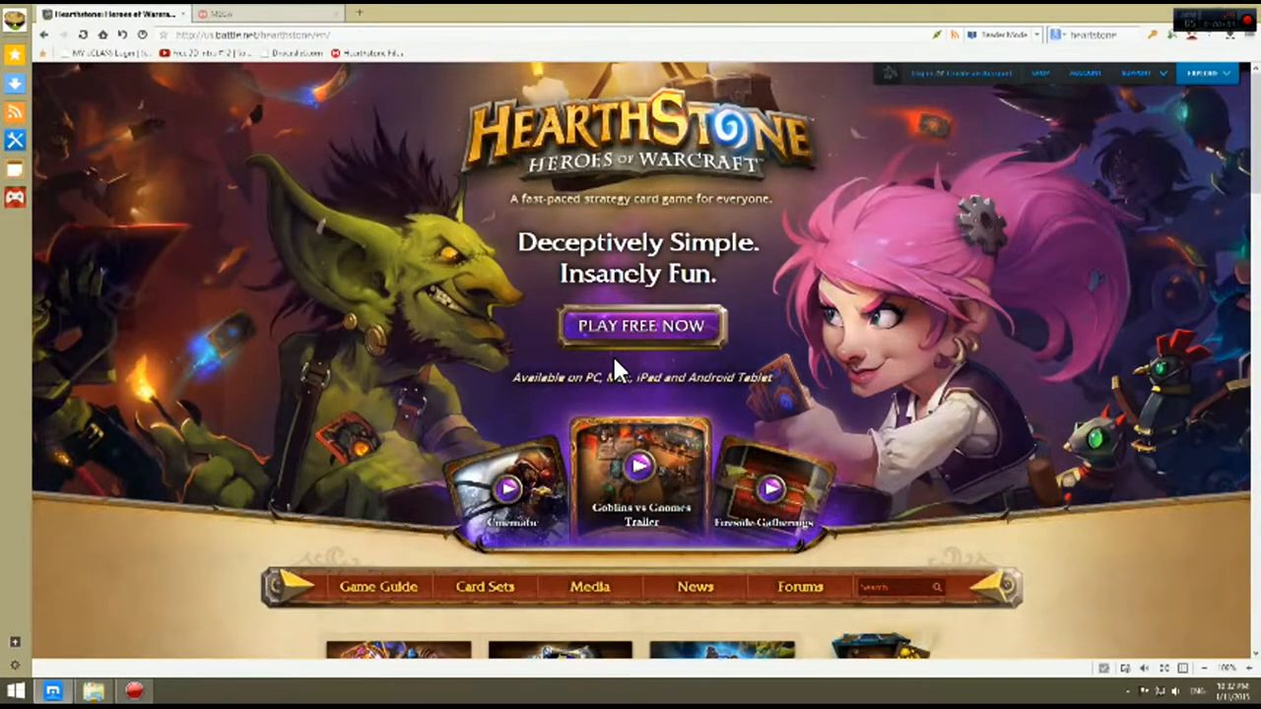
pyautogui.moveTo(449, 325)
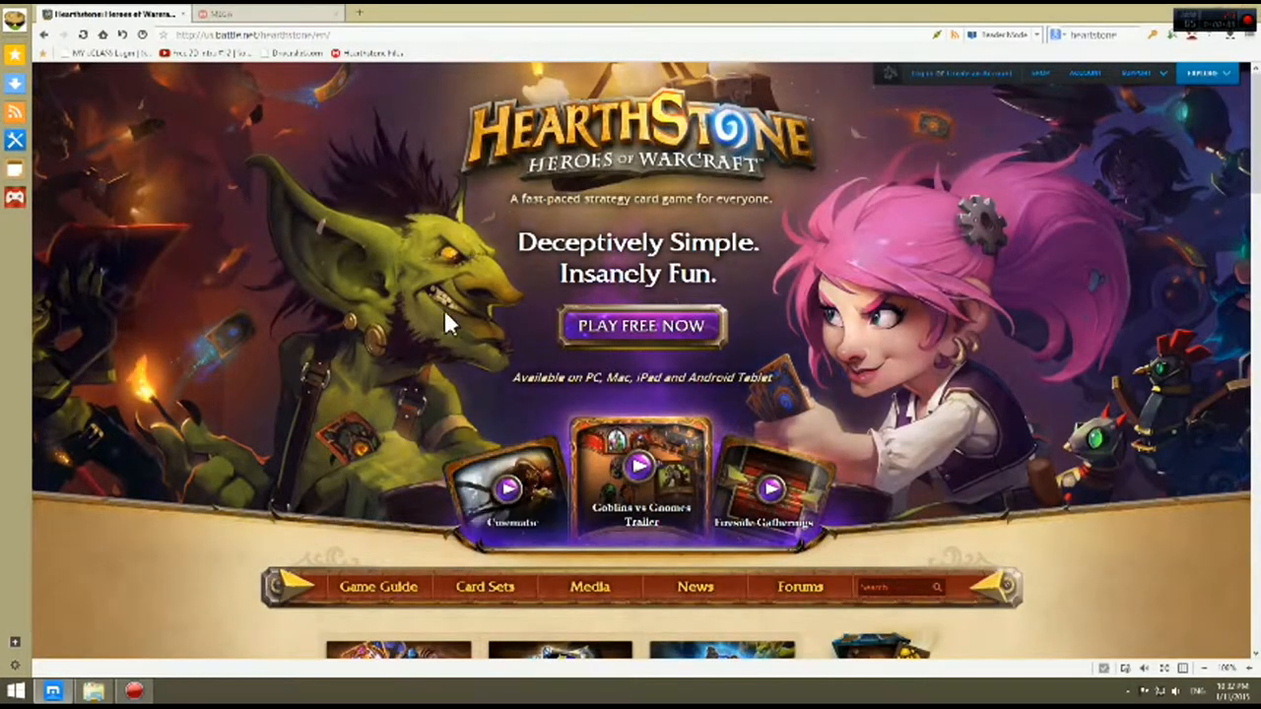
pyautogui.moveTo(670, 349)
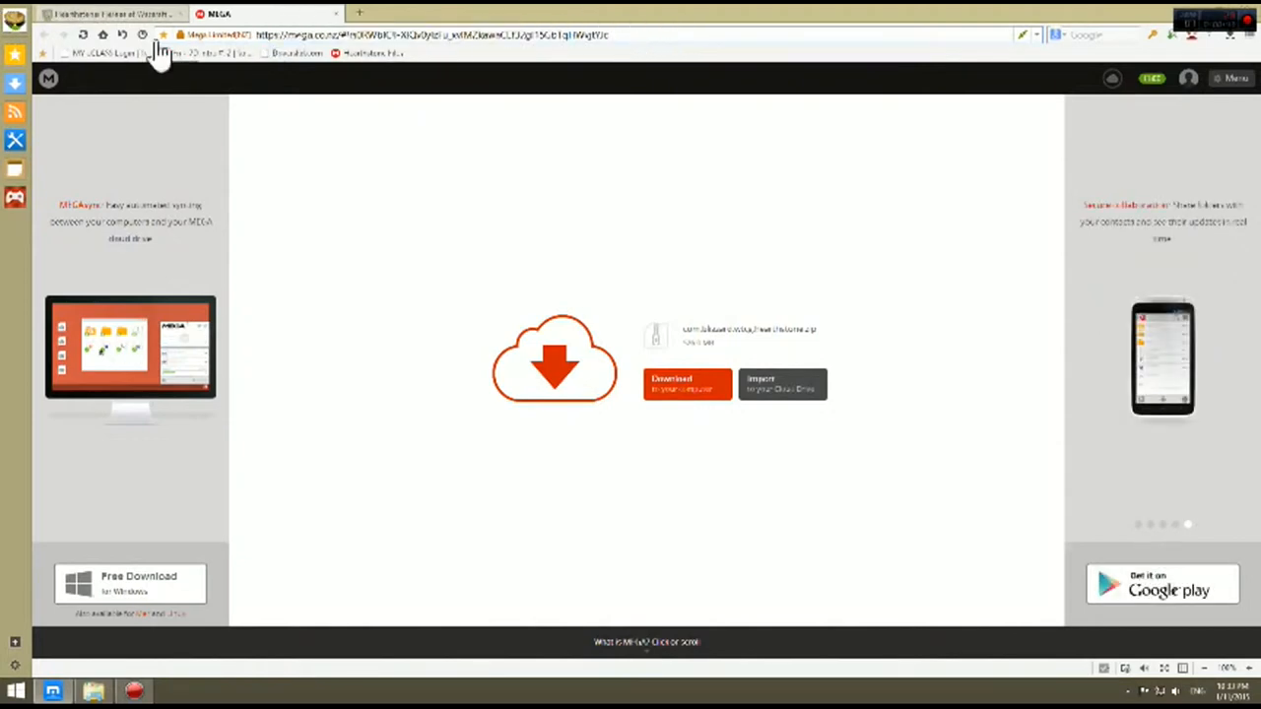
# Select the MEGA share link for the Hearthstone zip in the address bar.
pyautogui.click(434, 34)
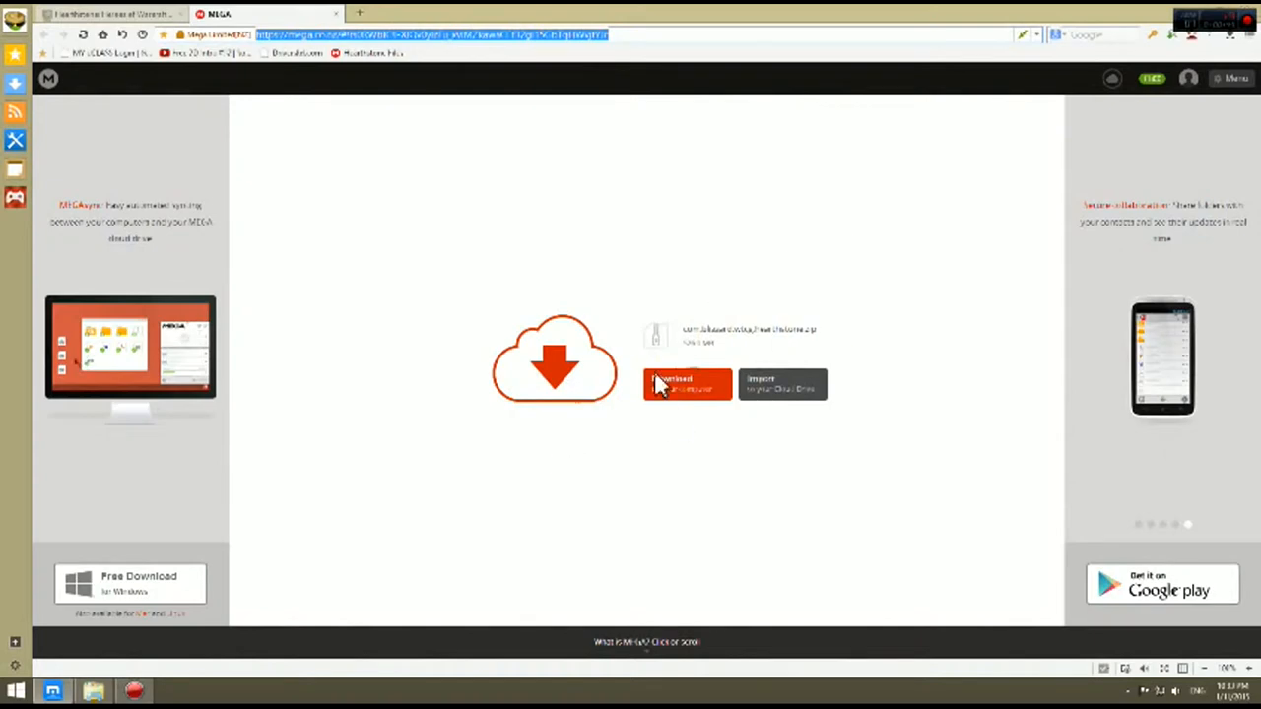
pyautogui.moveTo(540, 289)
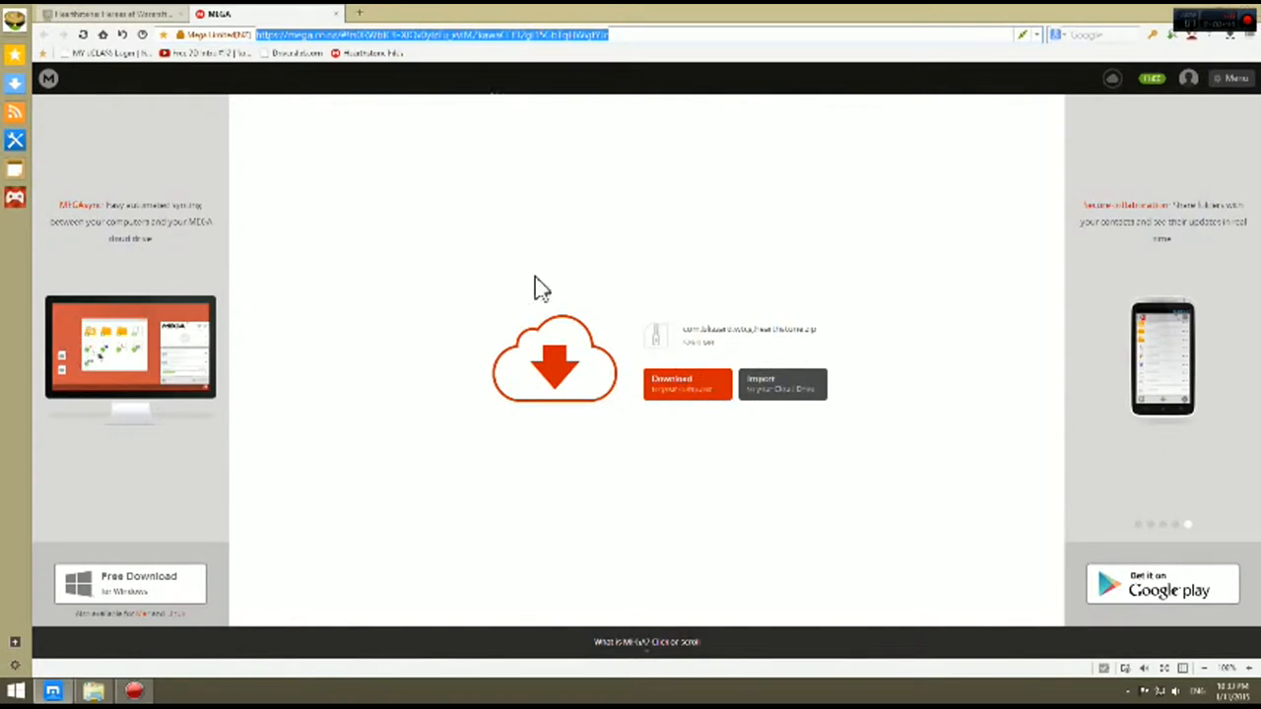
pyautogui.moveTo(616, 62)
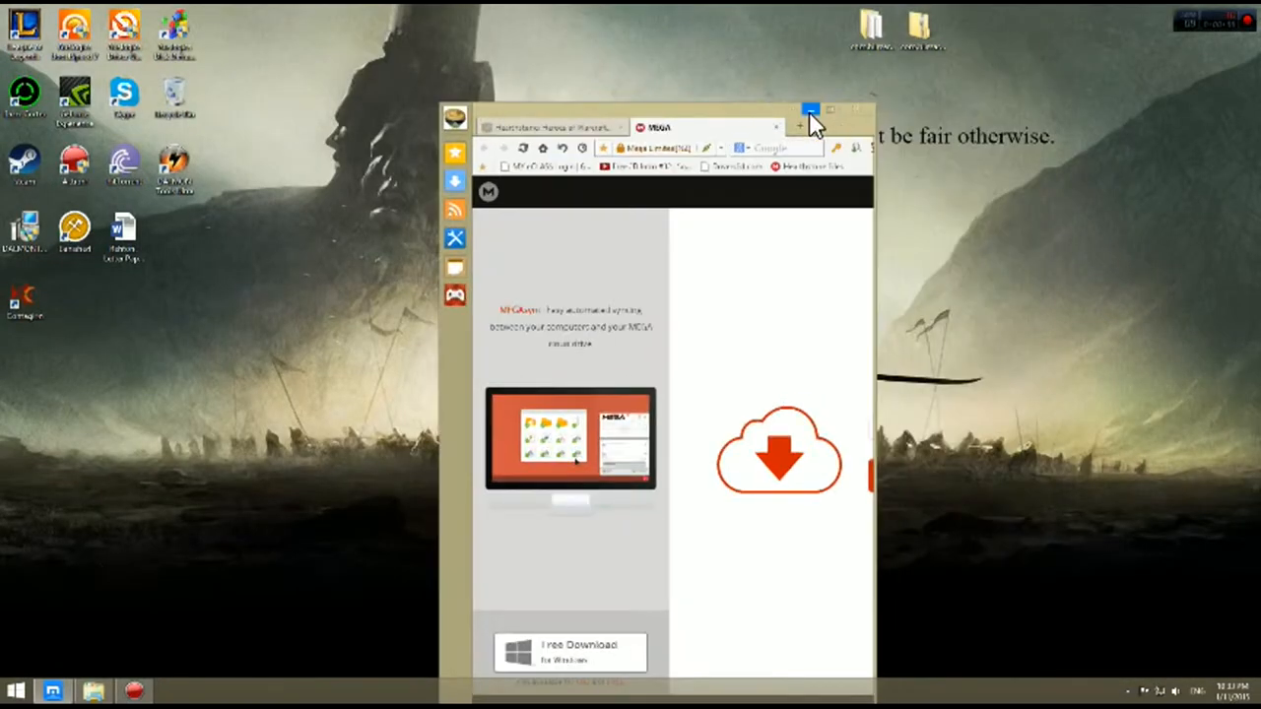
# Minimize the browser and extract the downloaded Hearthstone zip on the desktop.
pyautogui.click(810, 110)
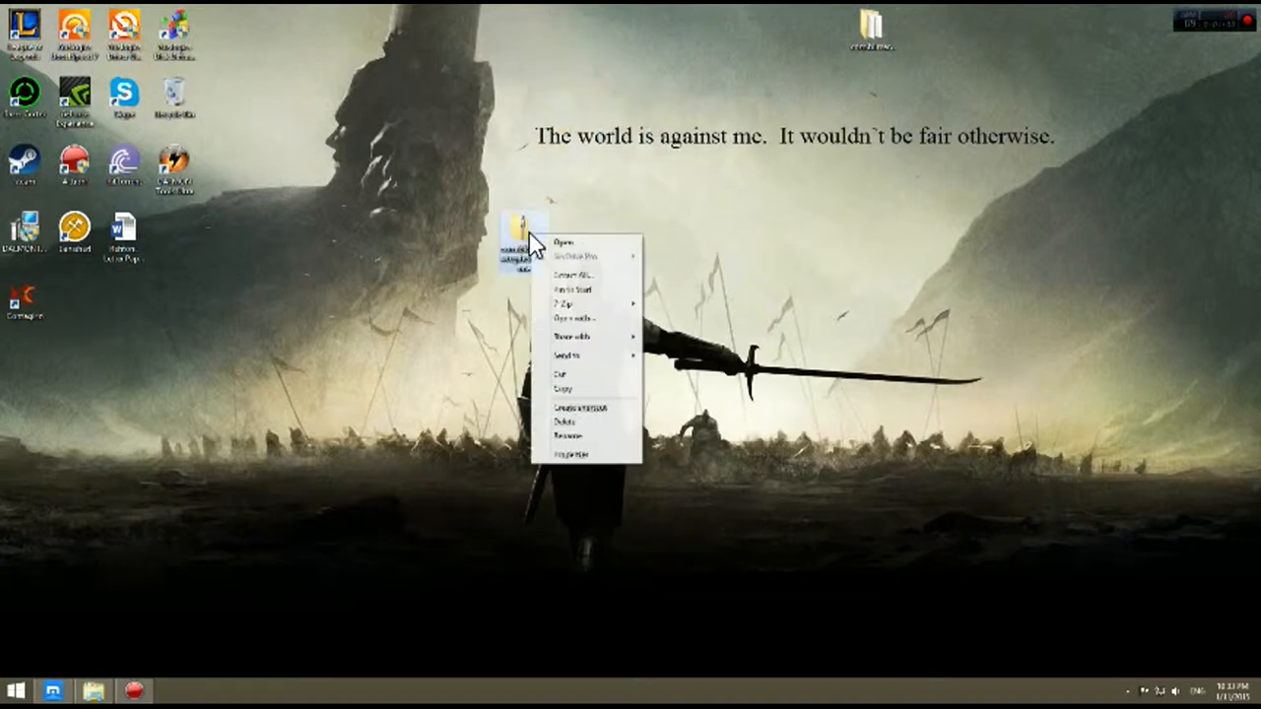
pyautogui.moveTo(587, 289)
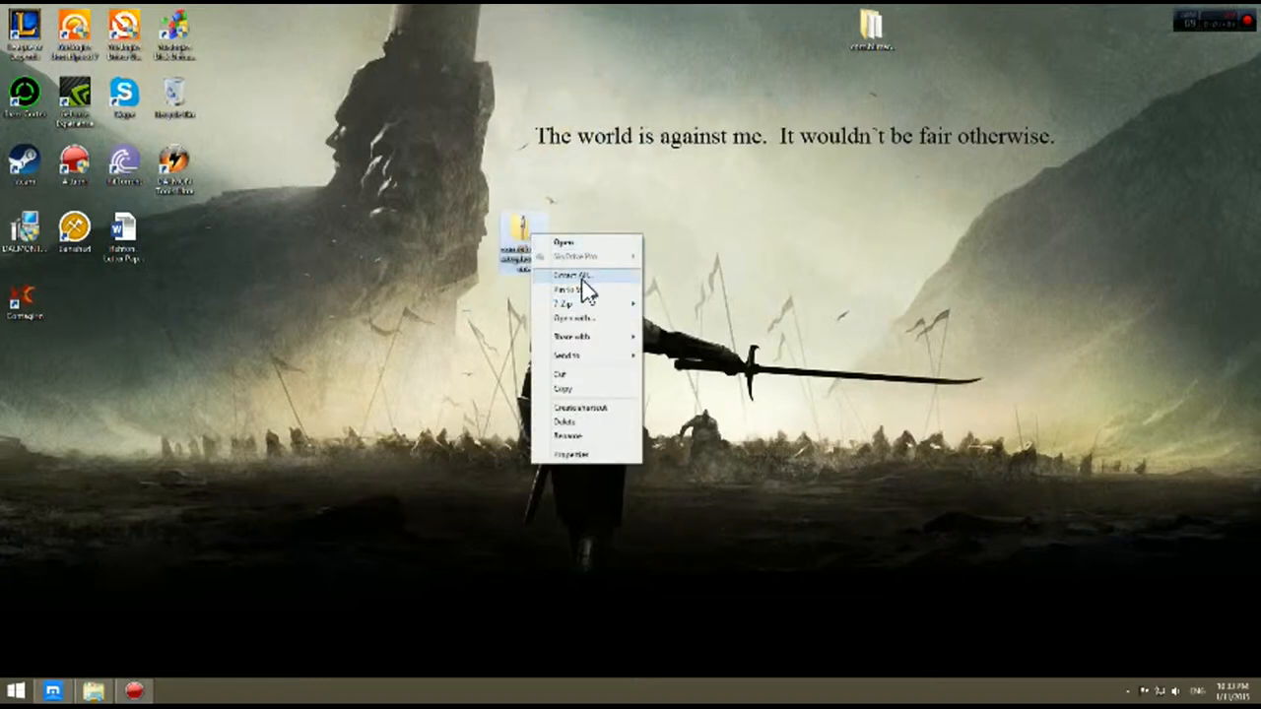
pyautogui.click(571, 272)
pyautogui.write('this')
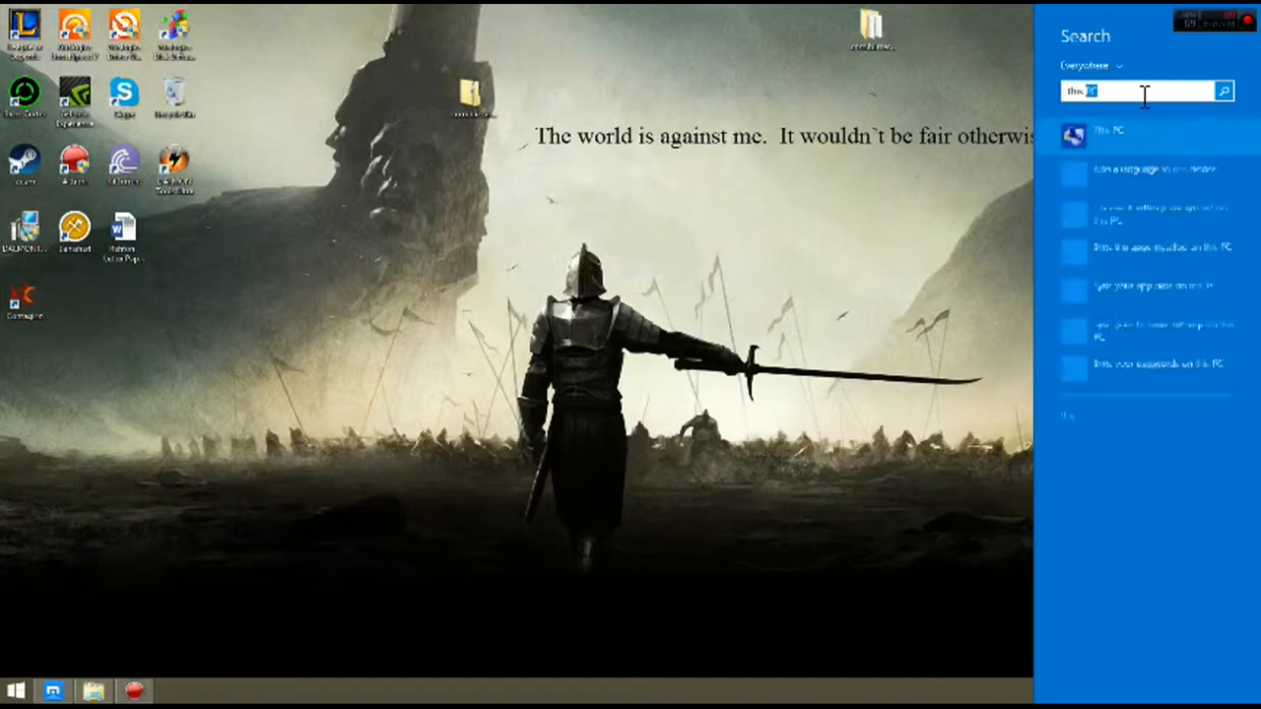
# Open This PC, enter the SM-N900V phone's storage, and select the Android folder.
pyautogui.click(1106, 130)
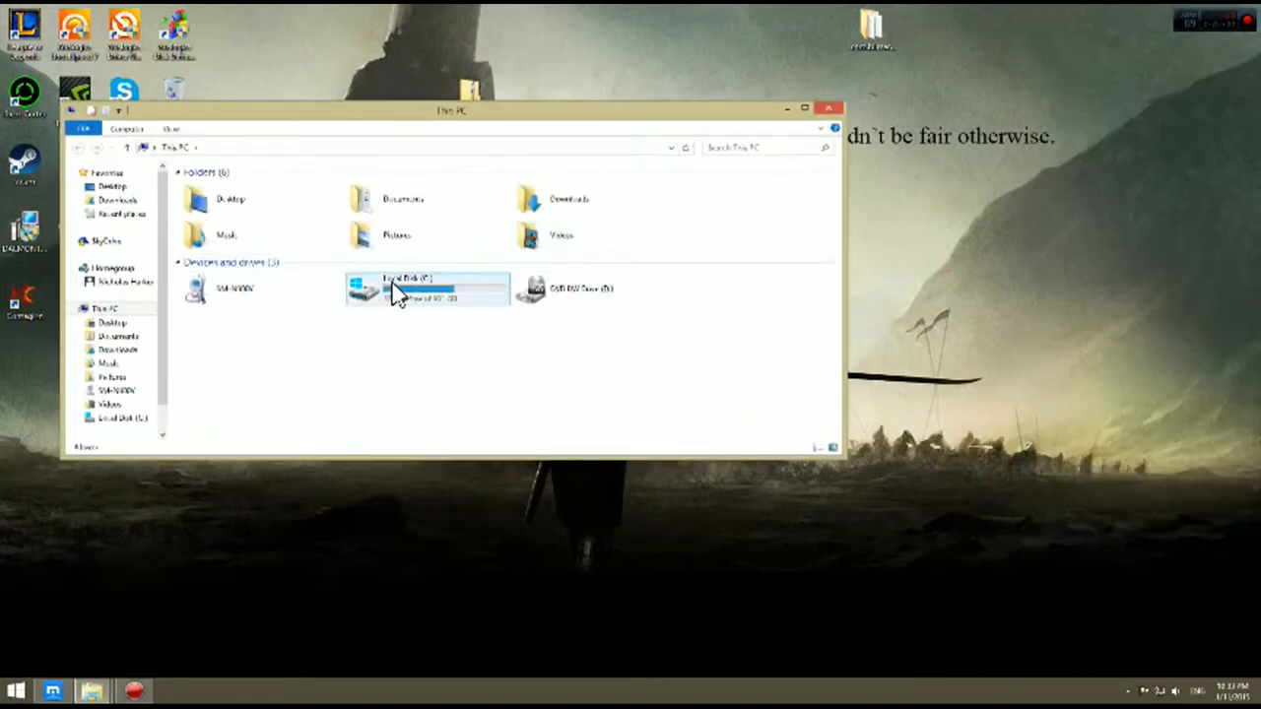
pyautogui.click(237, 288)
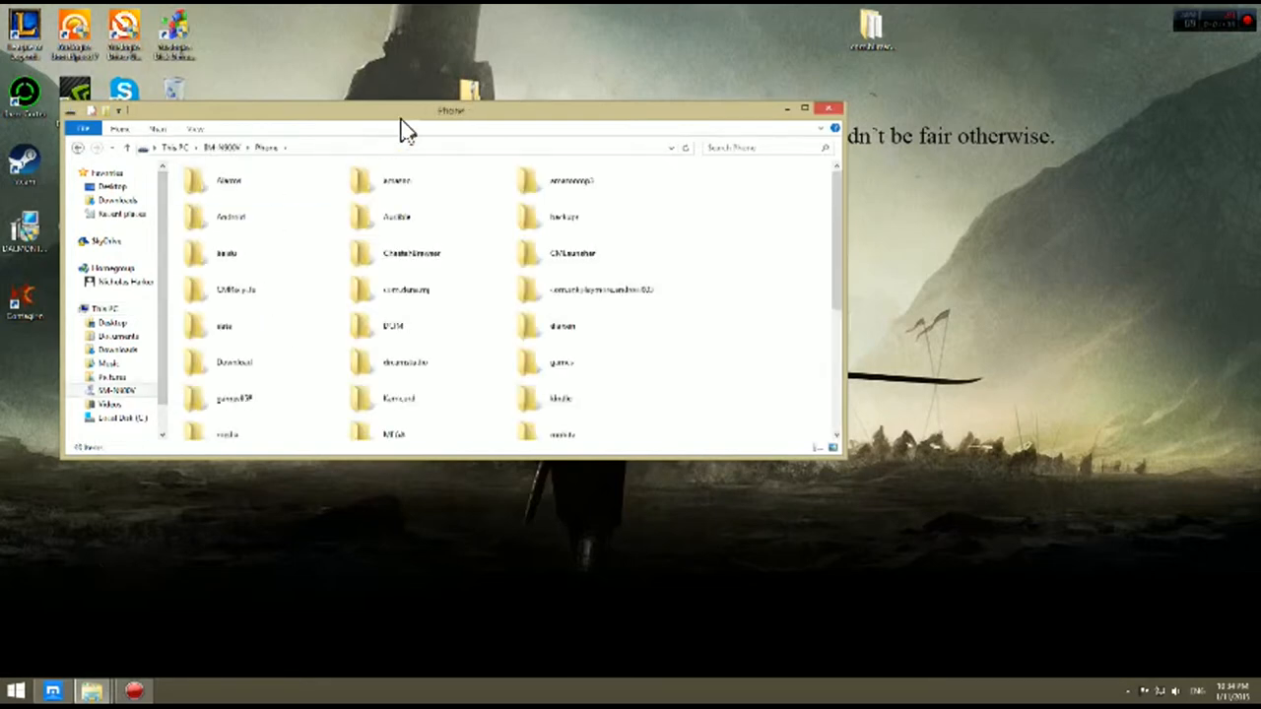
pyautogui.moveTo(450, 111); pyautogui.dragTo(628, 5)
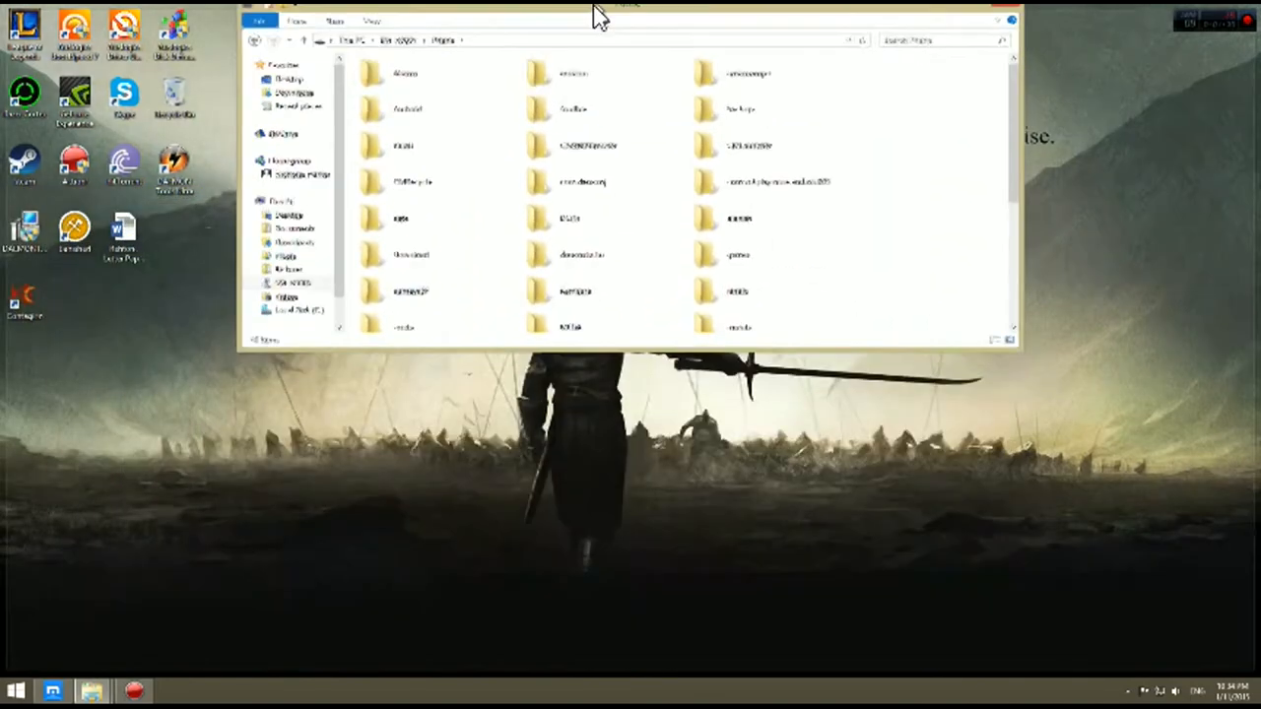
pyautogui.moveTo(602, 8); pyautogui.dragTo(655, 83)
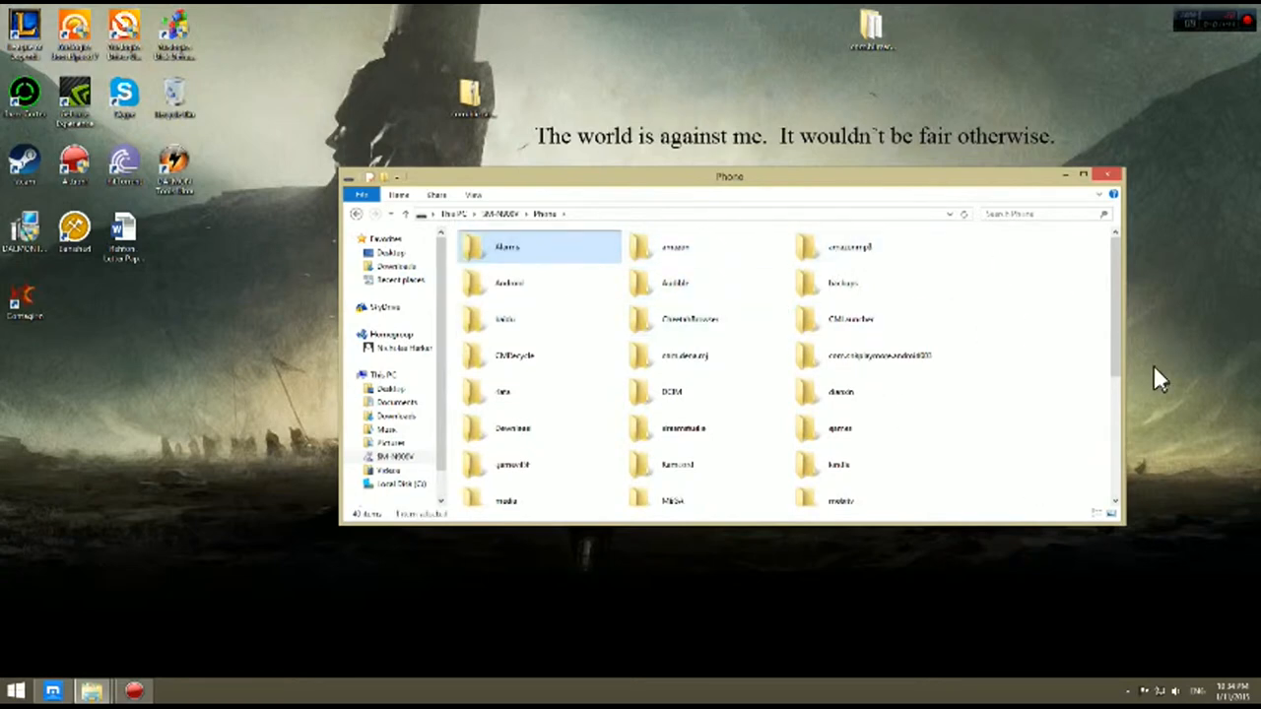
pyautogui.click(708, 247)
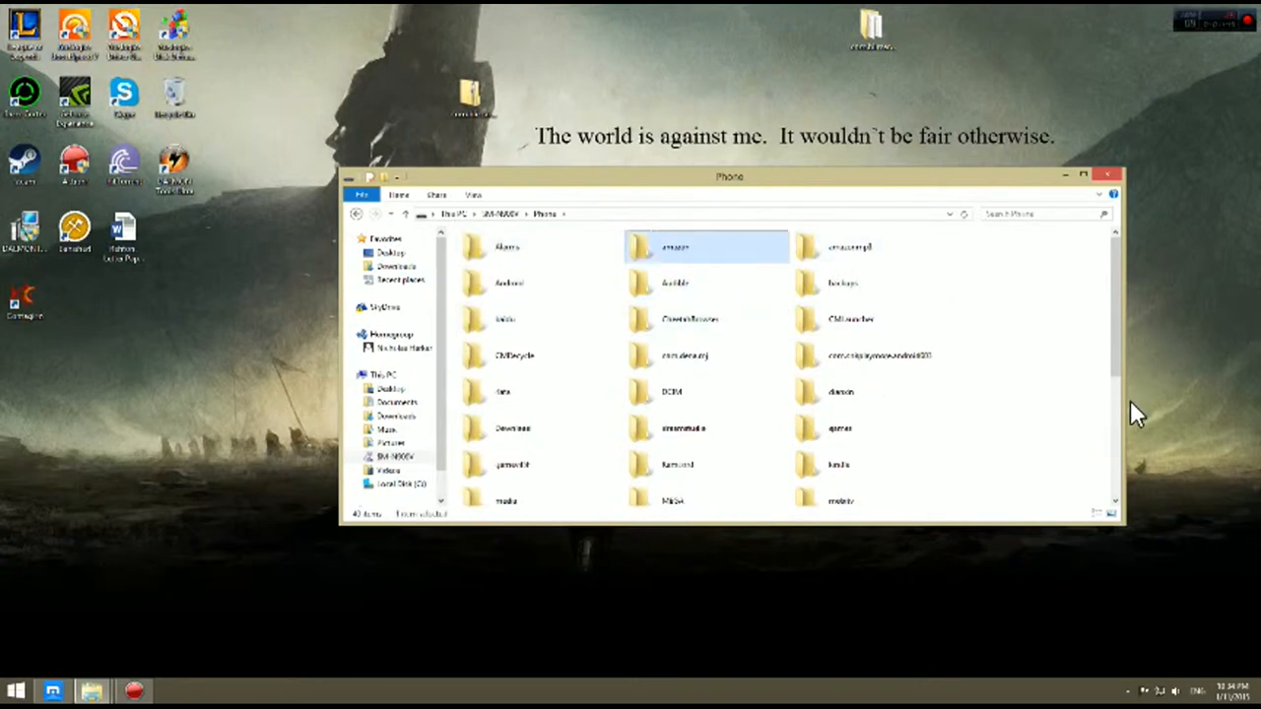
pyautogui.click(509, 283)
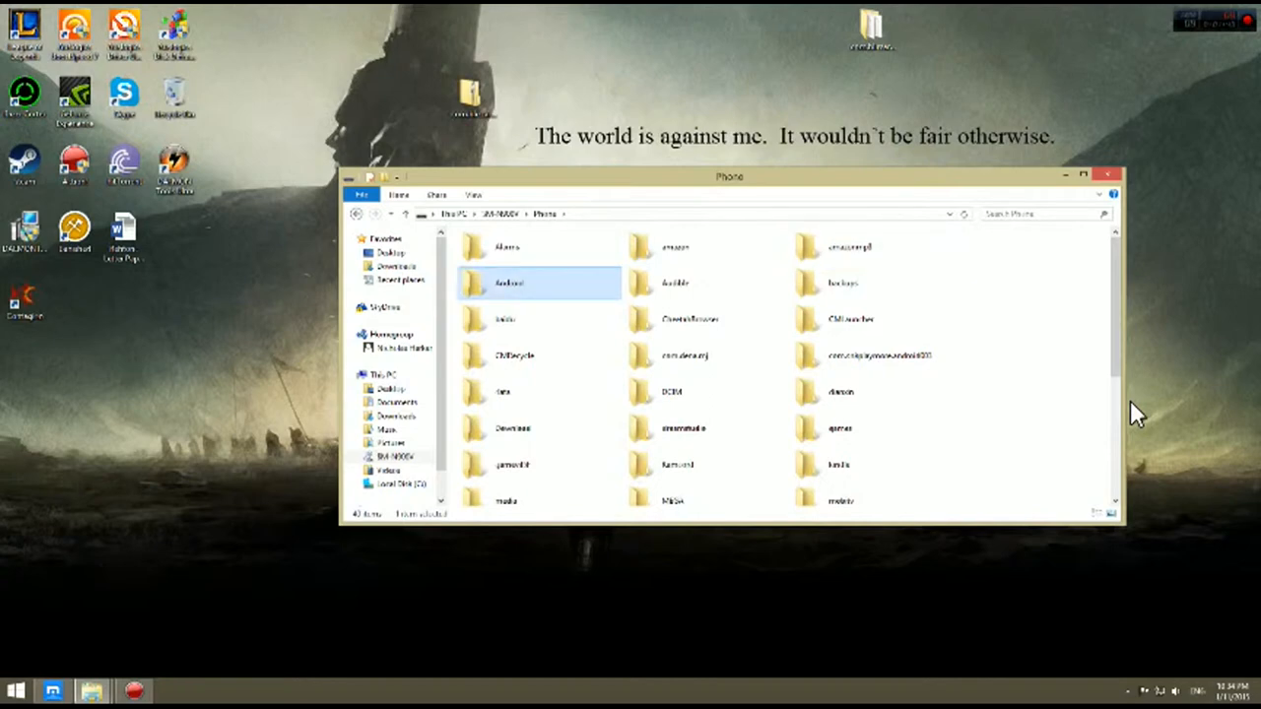
pyautogui.moveTo(542, 296)
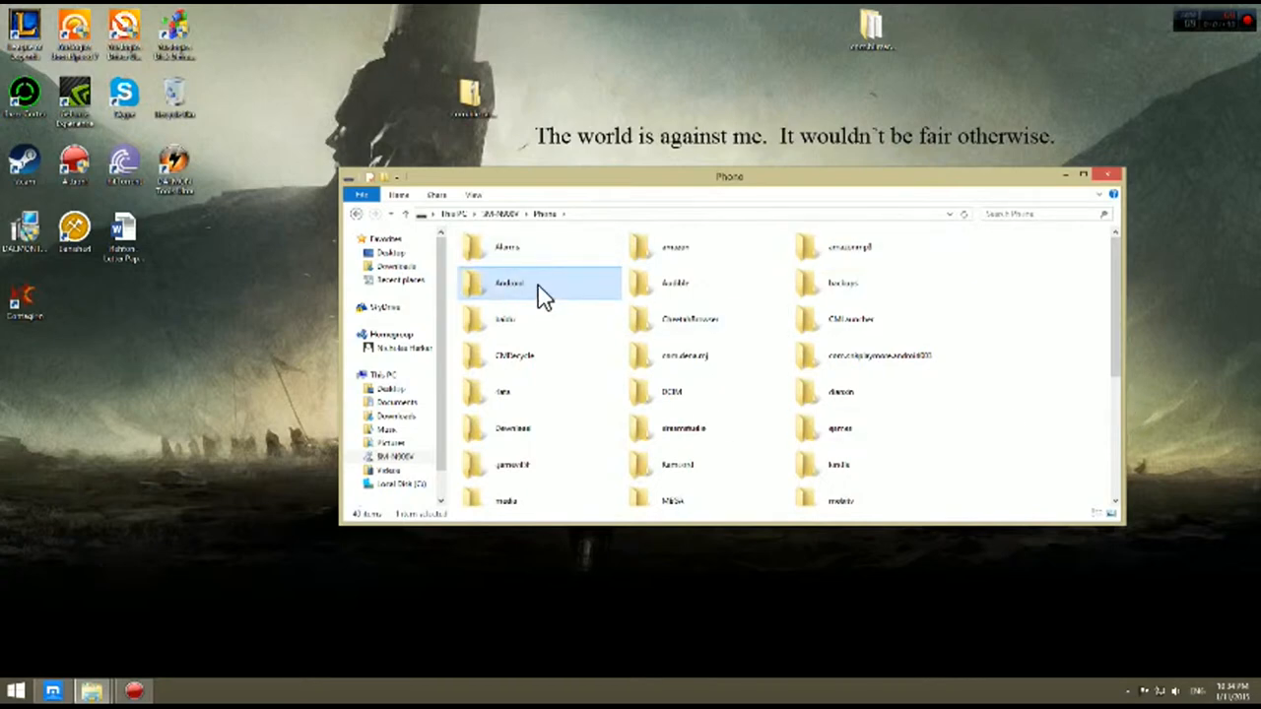
# Open the phone's Android/obb/com.blizzard.wtcg.hearthstone folder, then the extracted desktop Hearthstone folder.
pyautogui.doubleClick(508, 284)
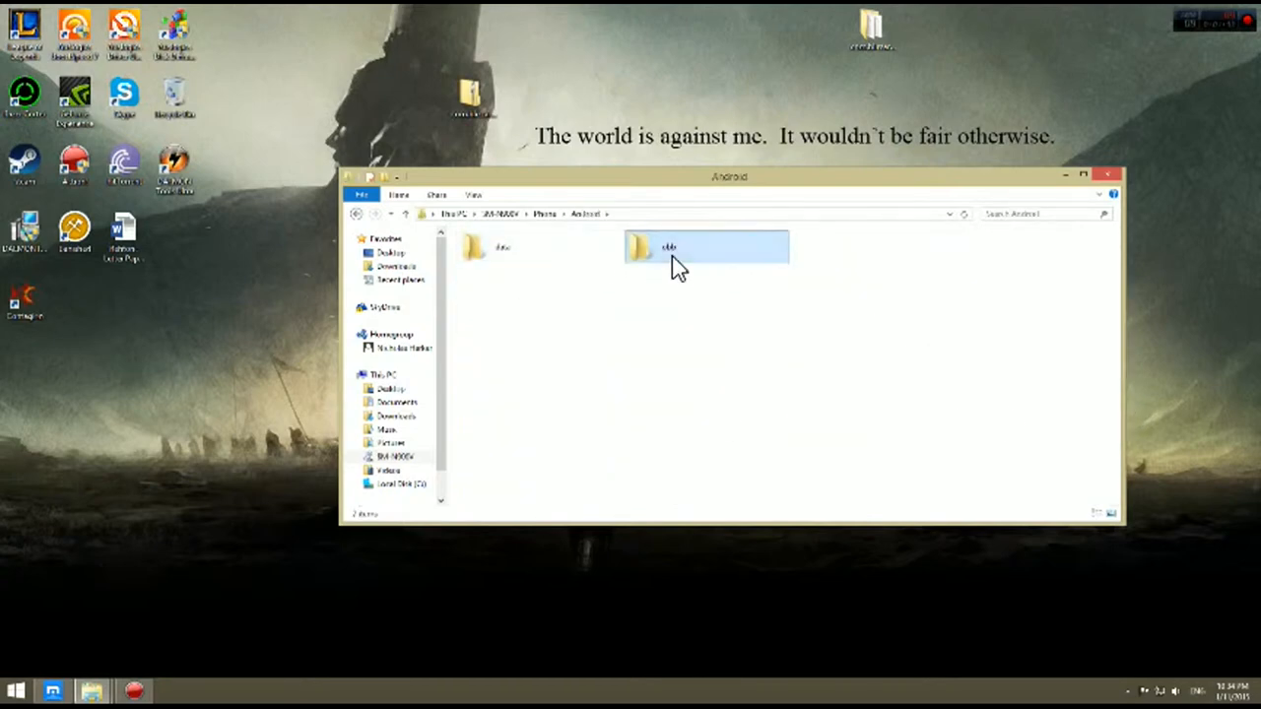
pyautogui.doubleClick(705, 248)
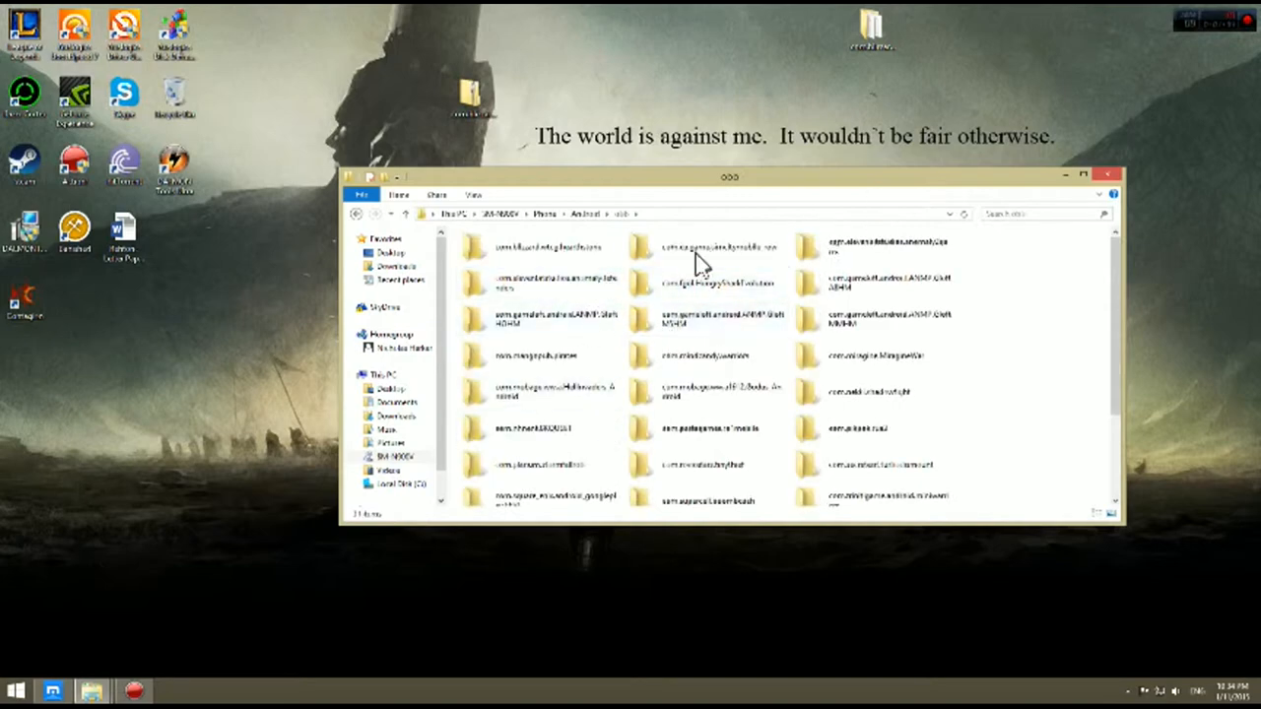
pyautogui.moveTo(729, 177); pyautogui.dragTo(827, 210)
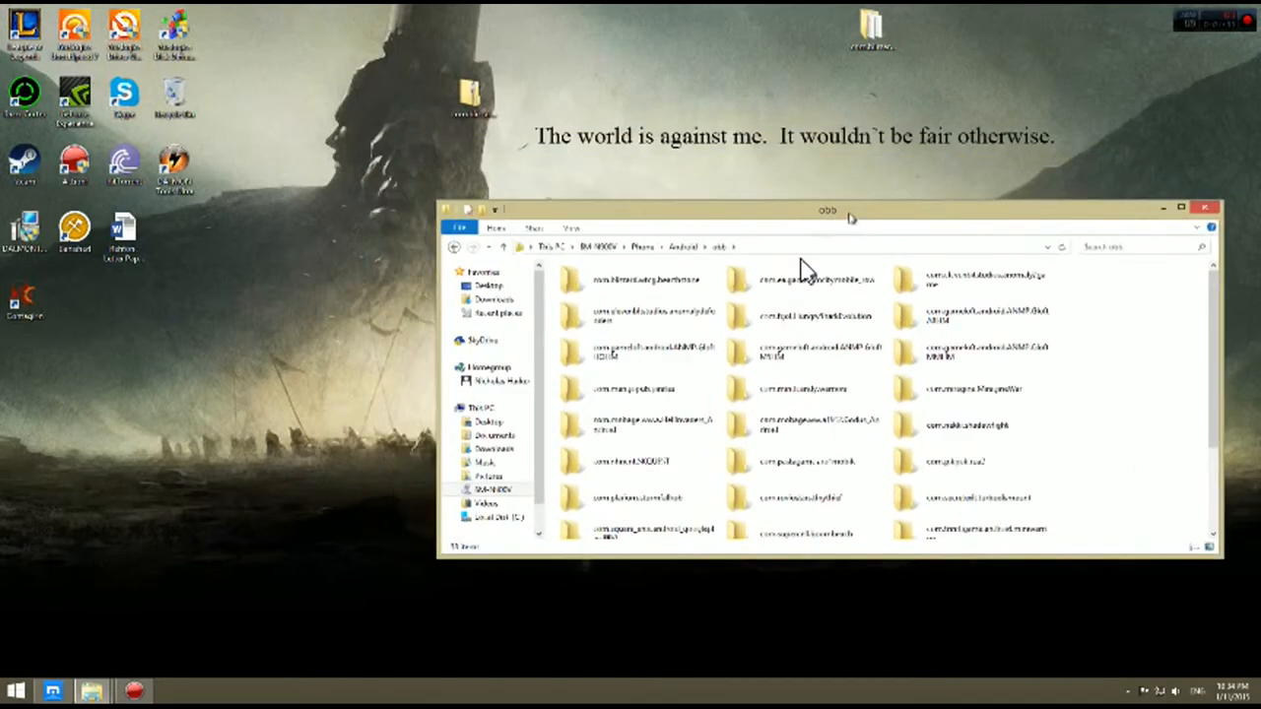
pyautogui.scroll(-3)
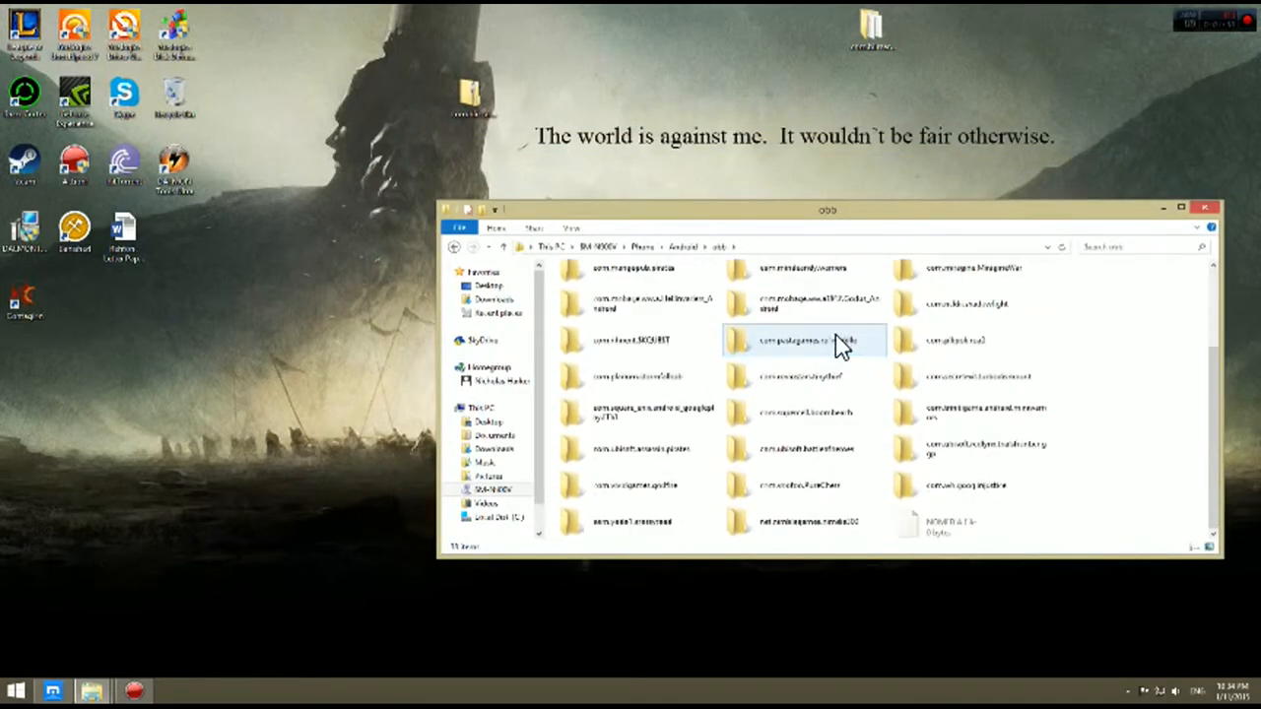
pyautogui.scroll(3)
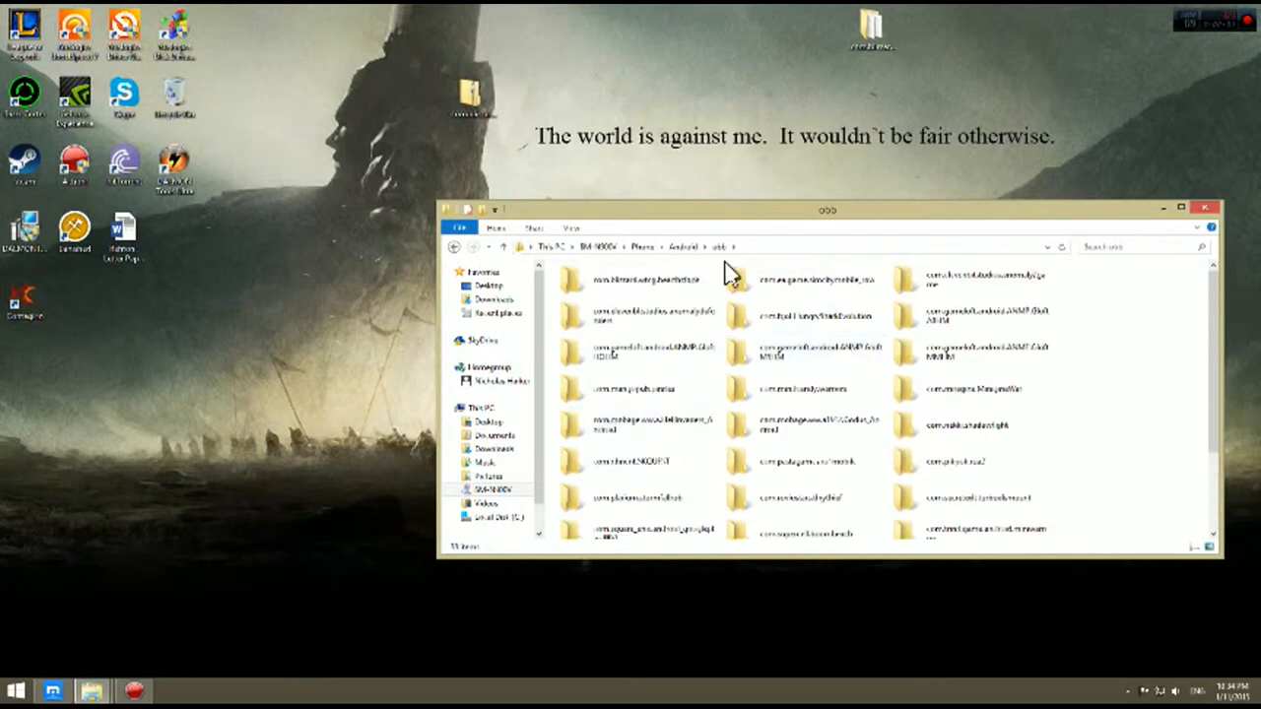
pyautogui.moveTo(891, 59)
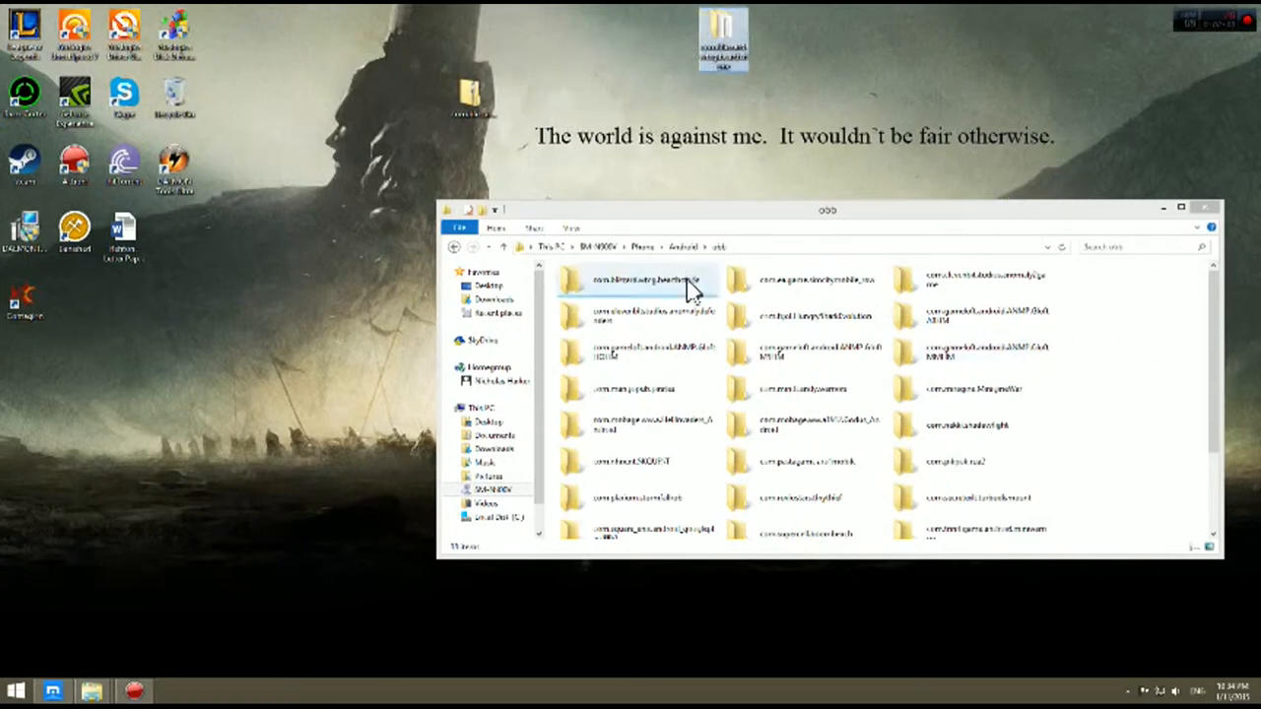
pyautogui.doubleClick(640, 281)
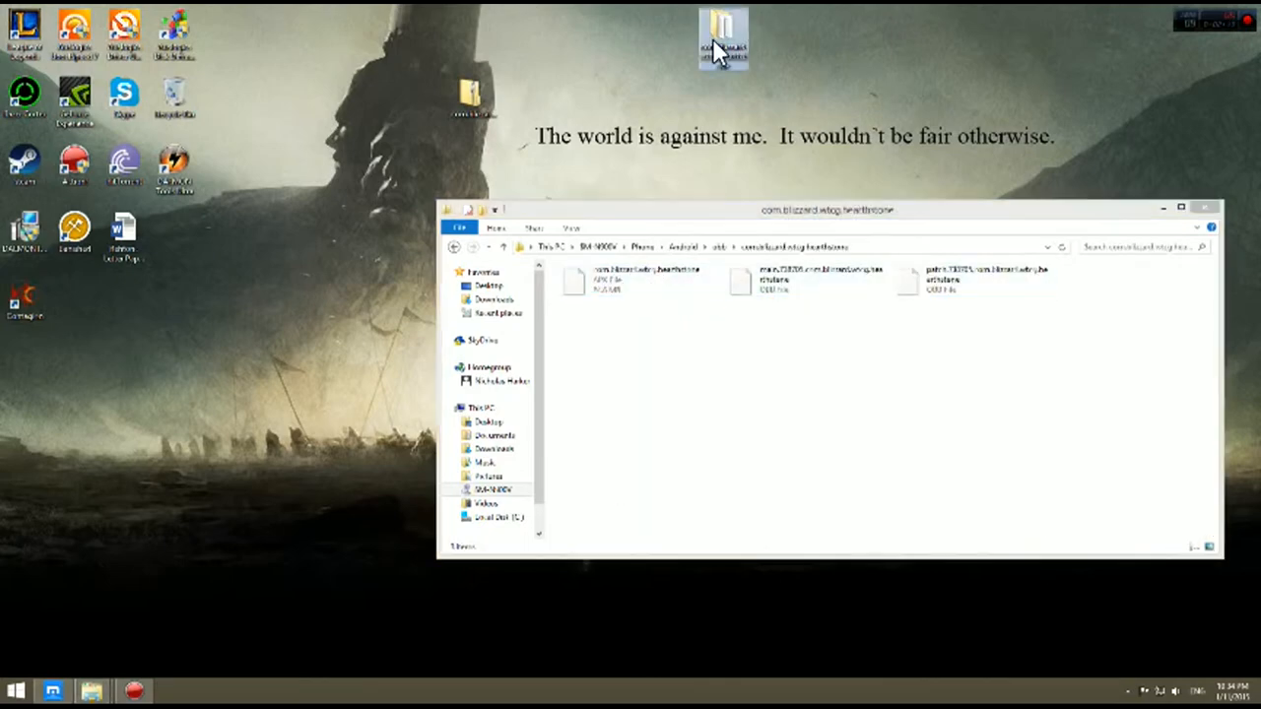
pyautogui.doubleClick(724, 37)
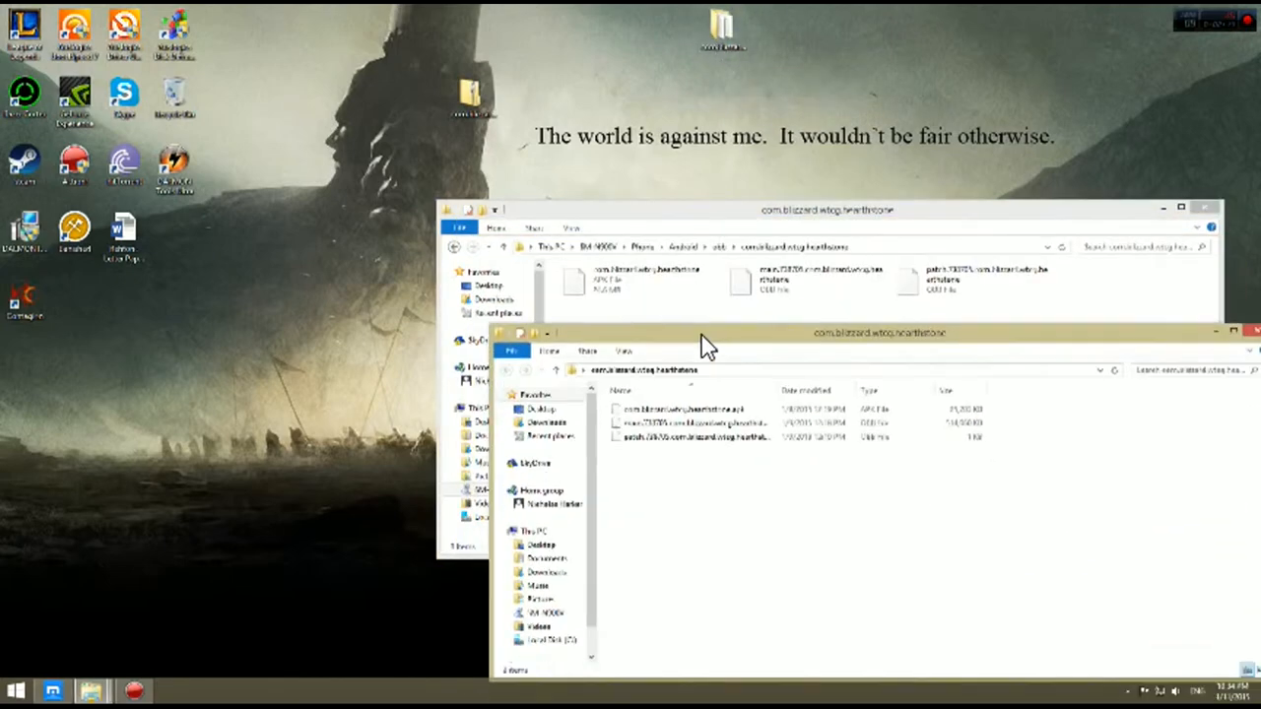
pyautogui.click(1249, 332)
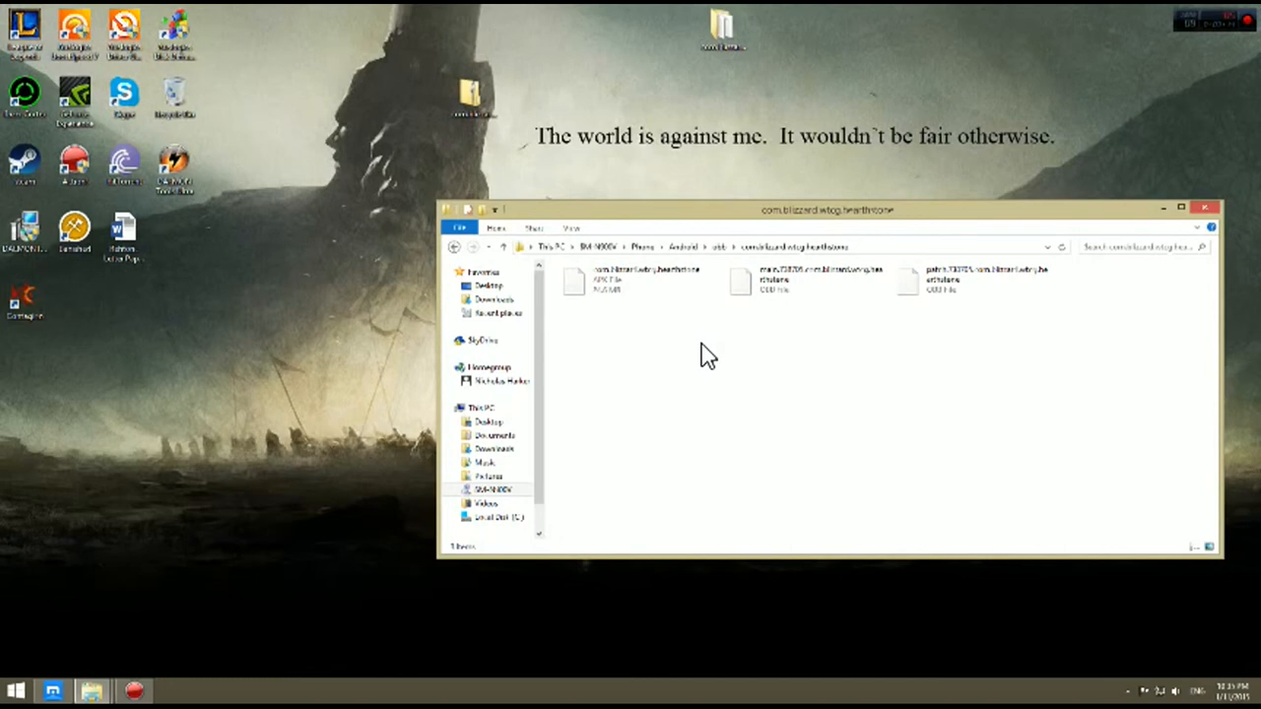
pyautogui.moveTo(1040, 276)
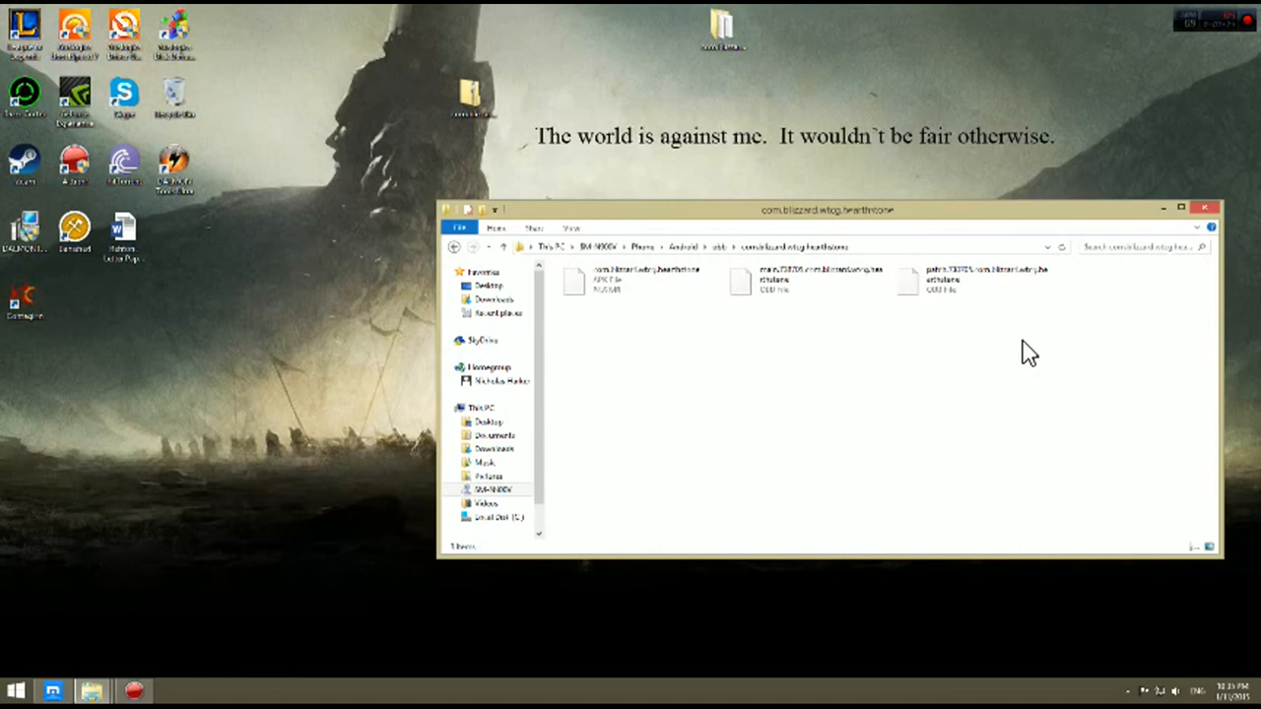
pyautogui.moveTo(1000, 343)
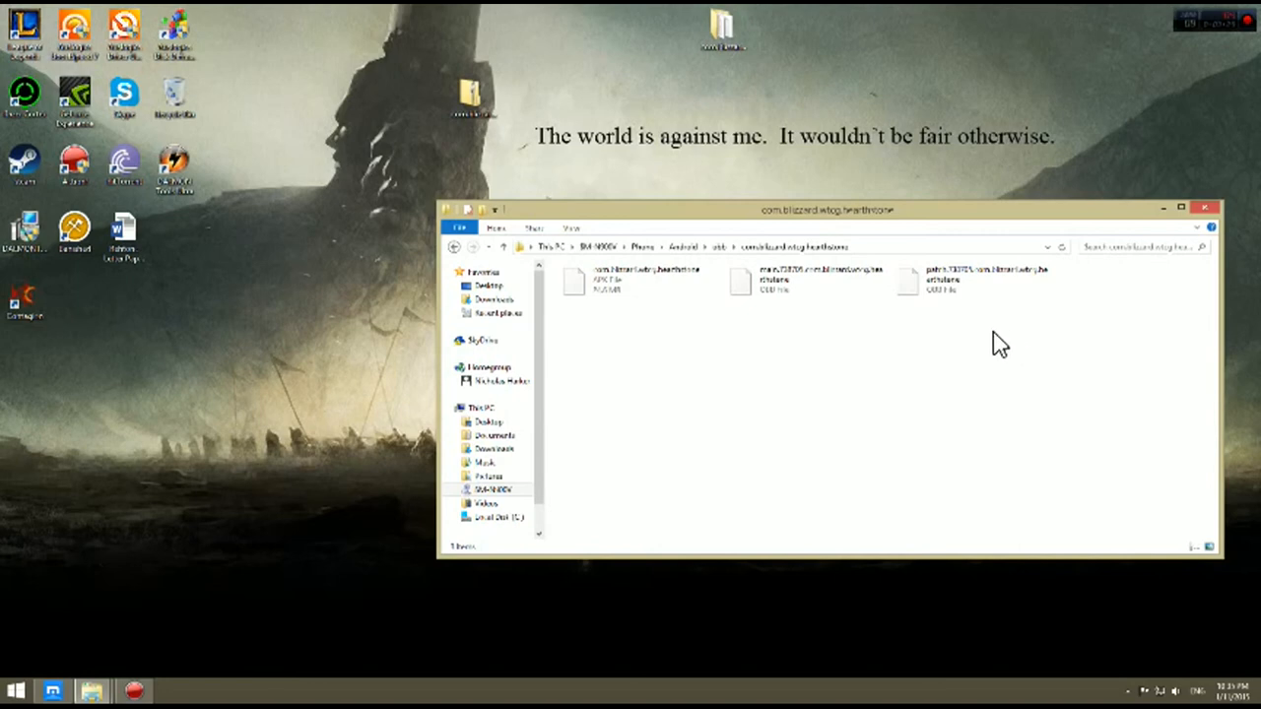
pyautogui.moveTo(969, 219)
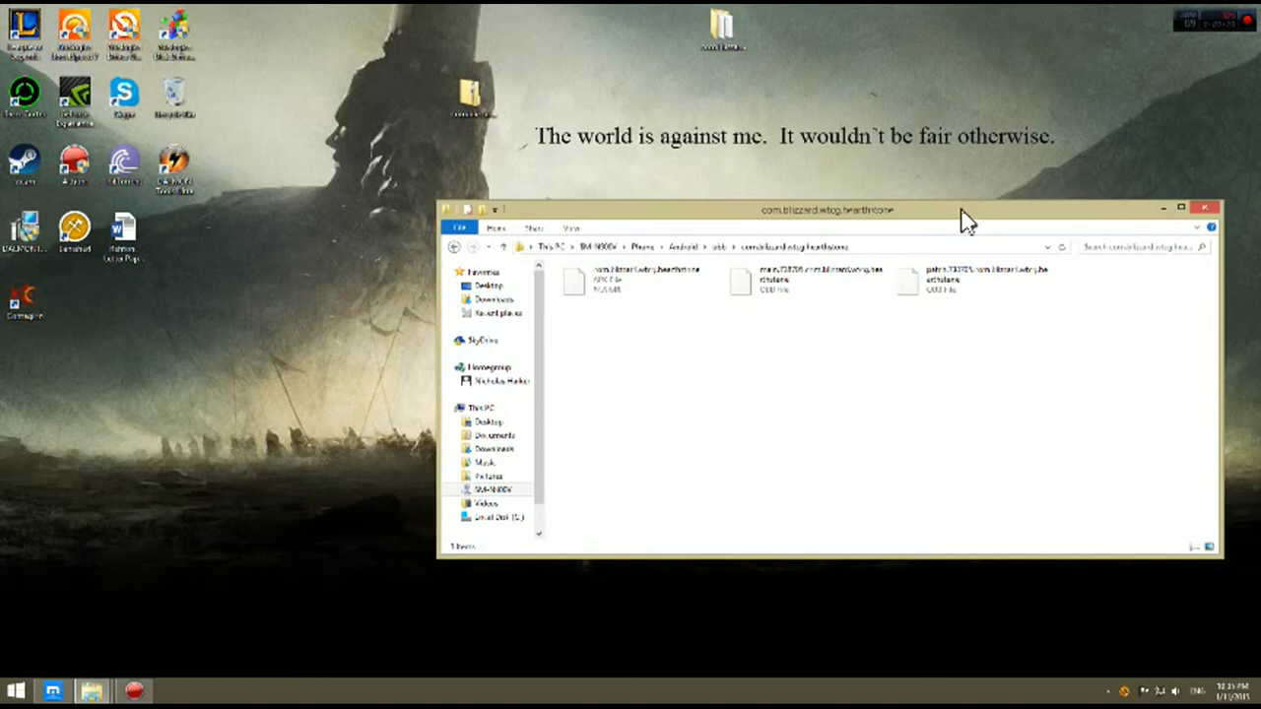
# Center the phone's Hearthstone obb window and select the patch OBB file.
pyautogui.moveTo(827, 208); pyautogui.dragTo(739, 181)
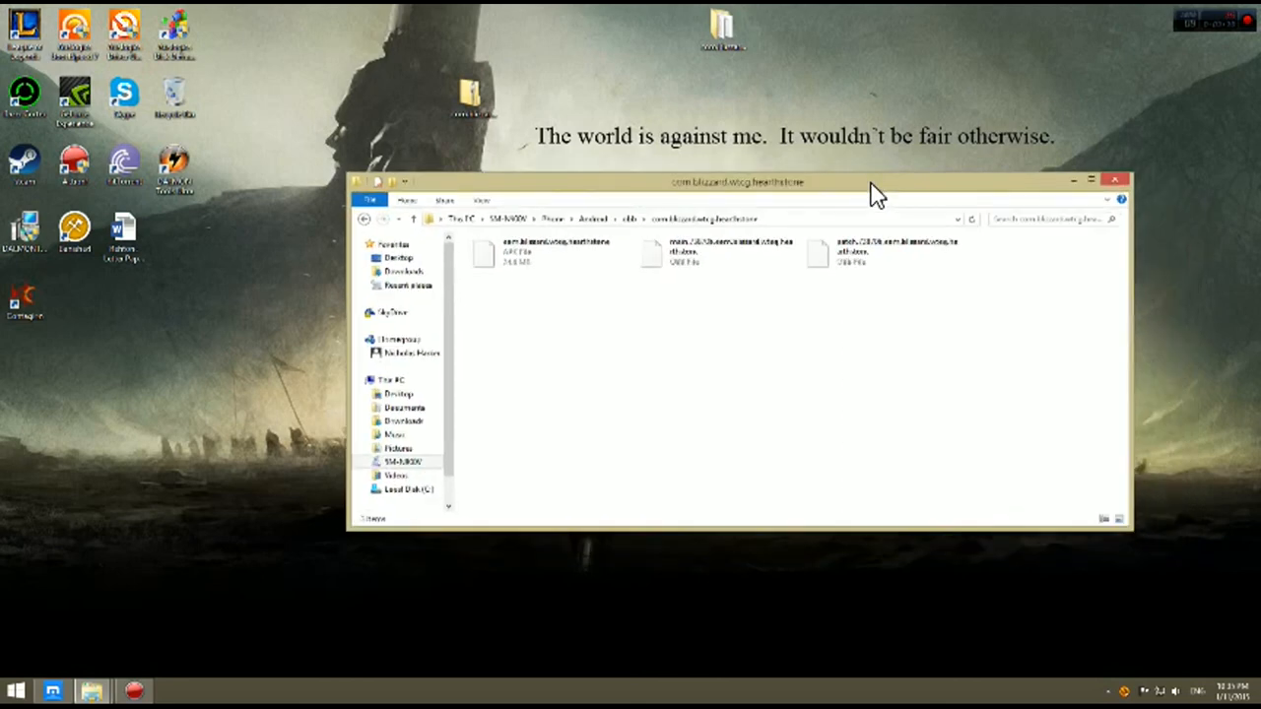
pyautogui.click(882, 251)
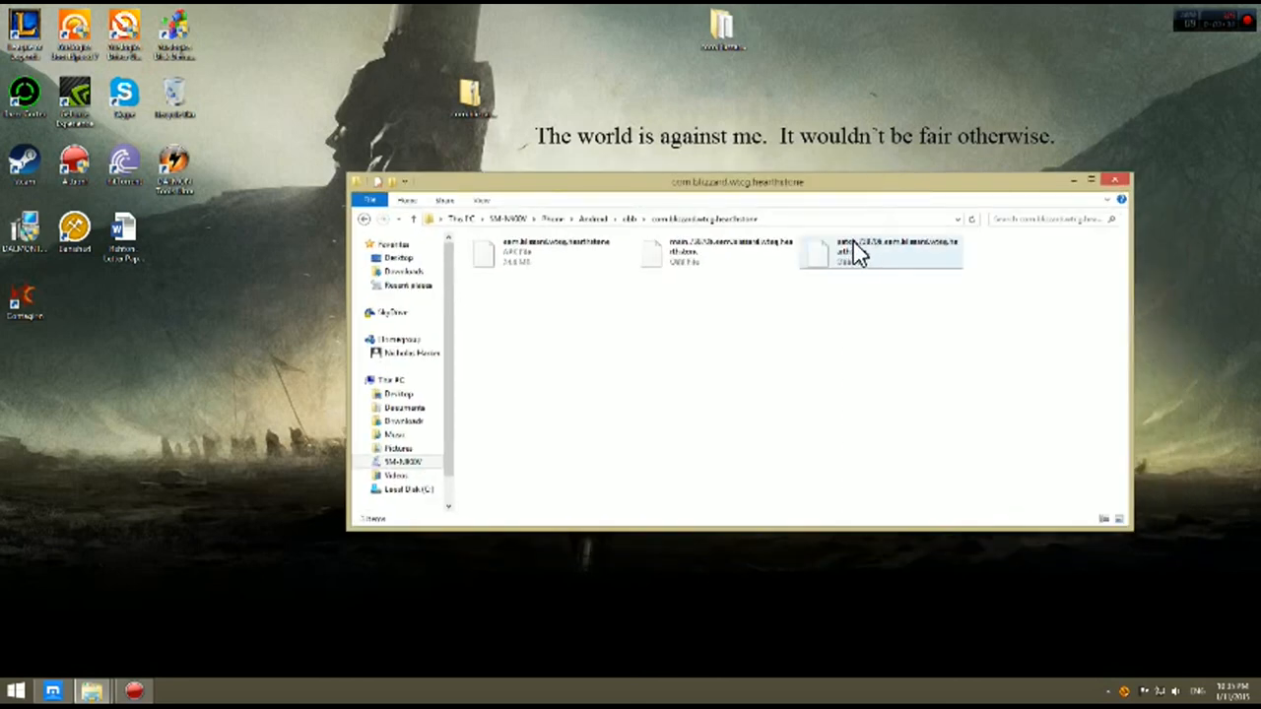
pyautogui.moveTo(862, 251)
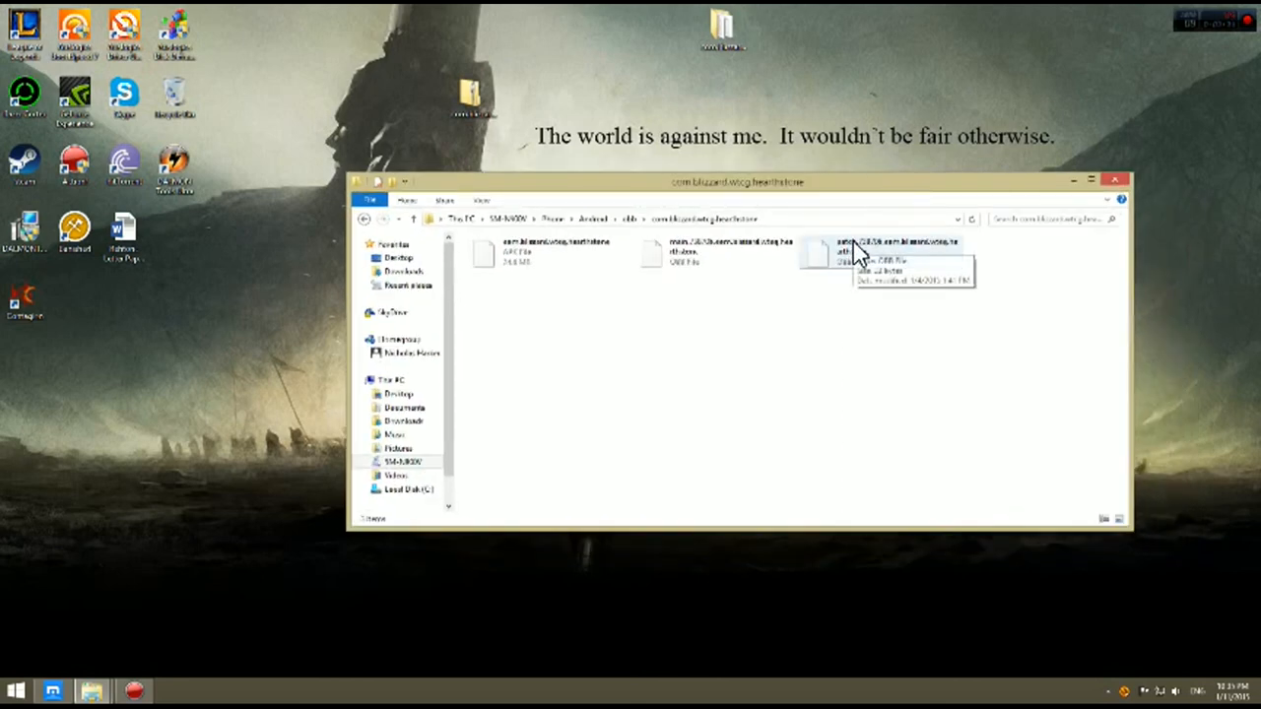